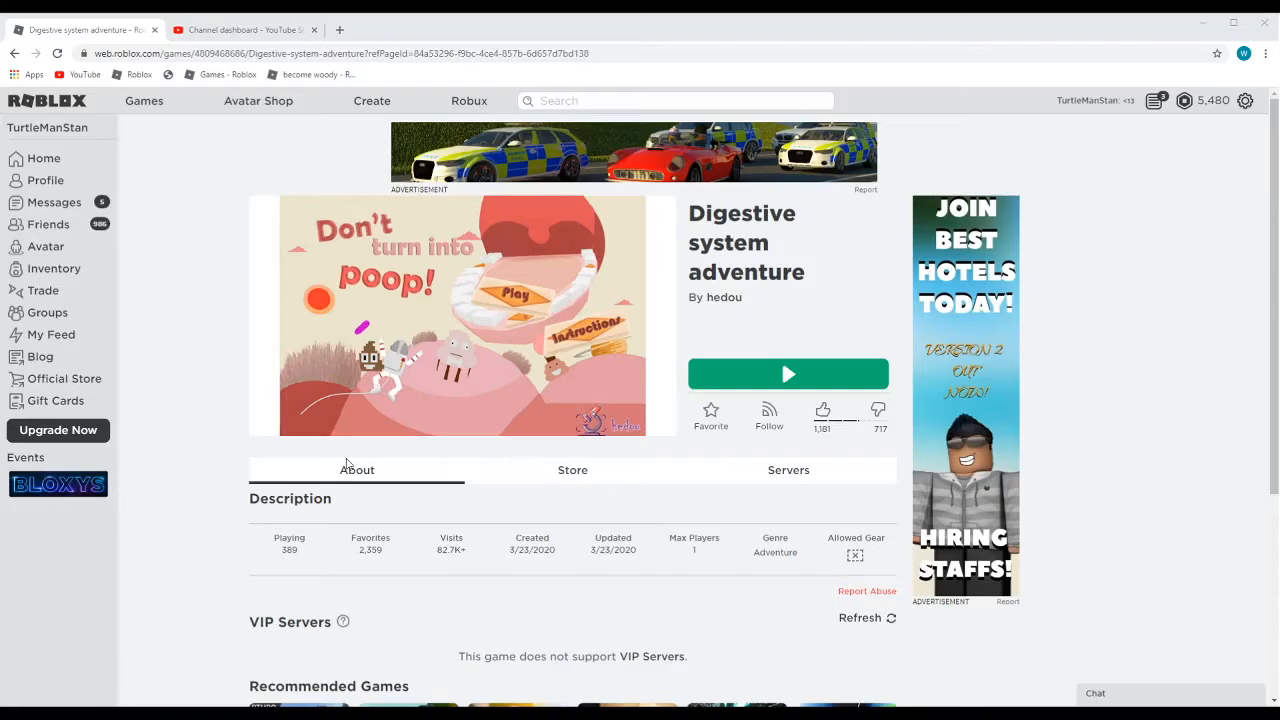
Launch the Digestive System Adventure game from its Roblox page
click(788, 374)
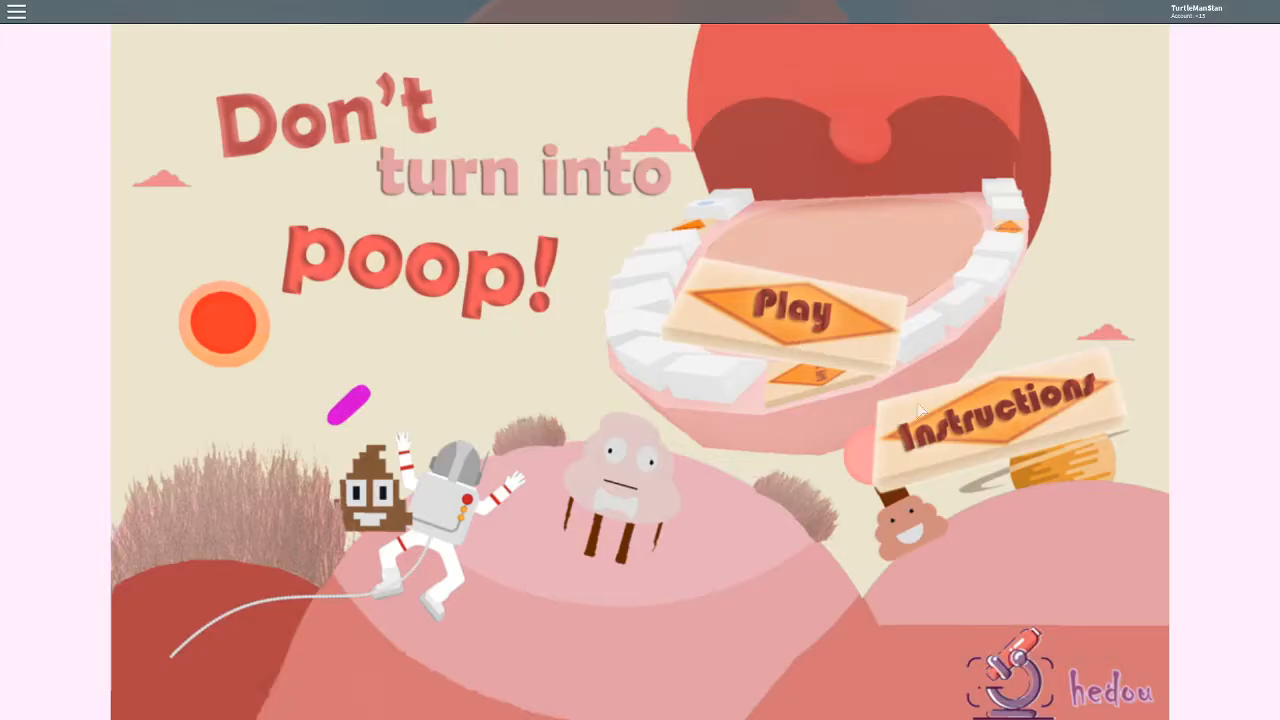
View the game instructions, then return to the title screen
click(990, 420)
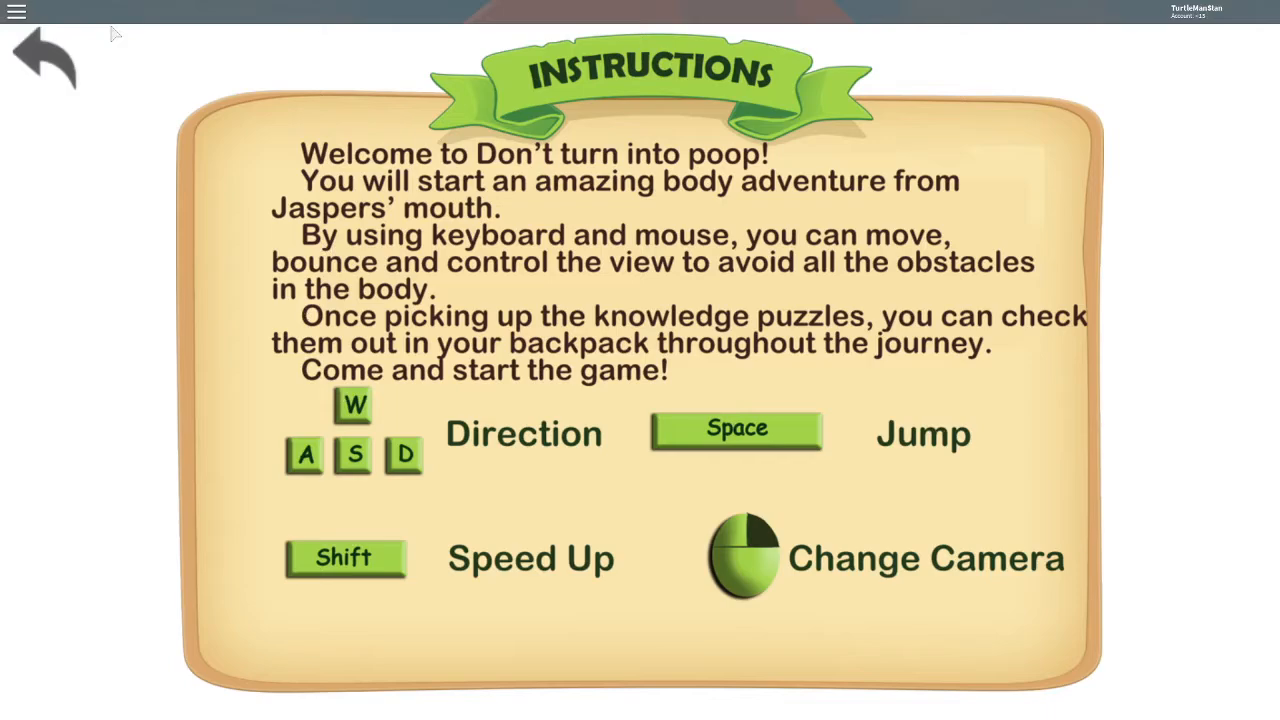
mouse_move(24, 56)
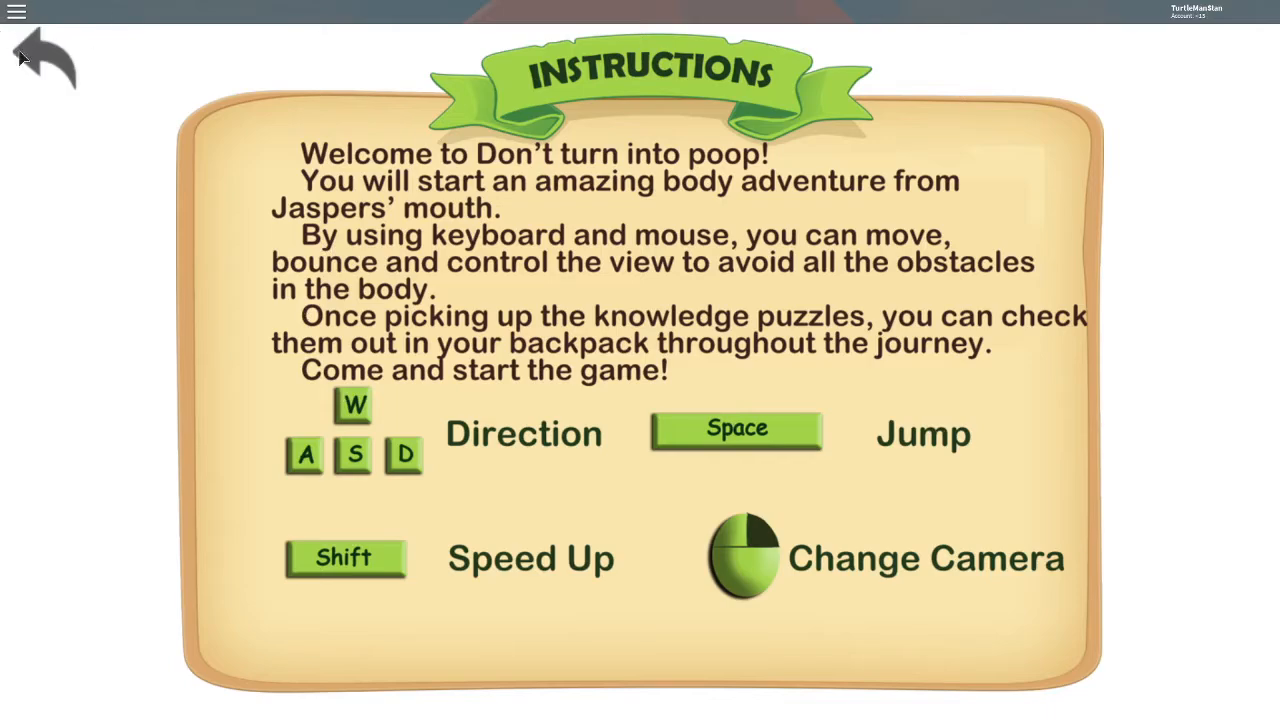
click(44, 57)
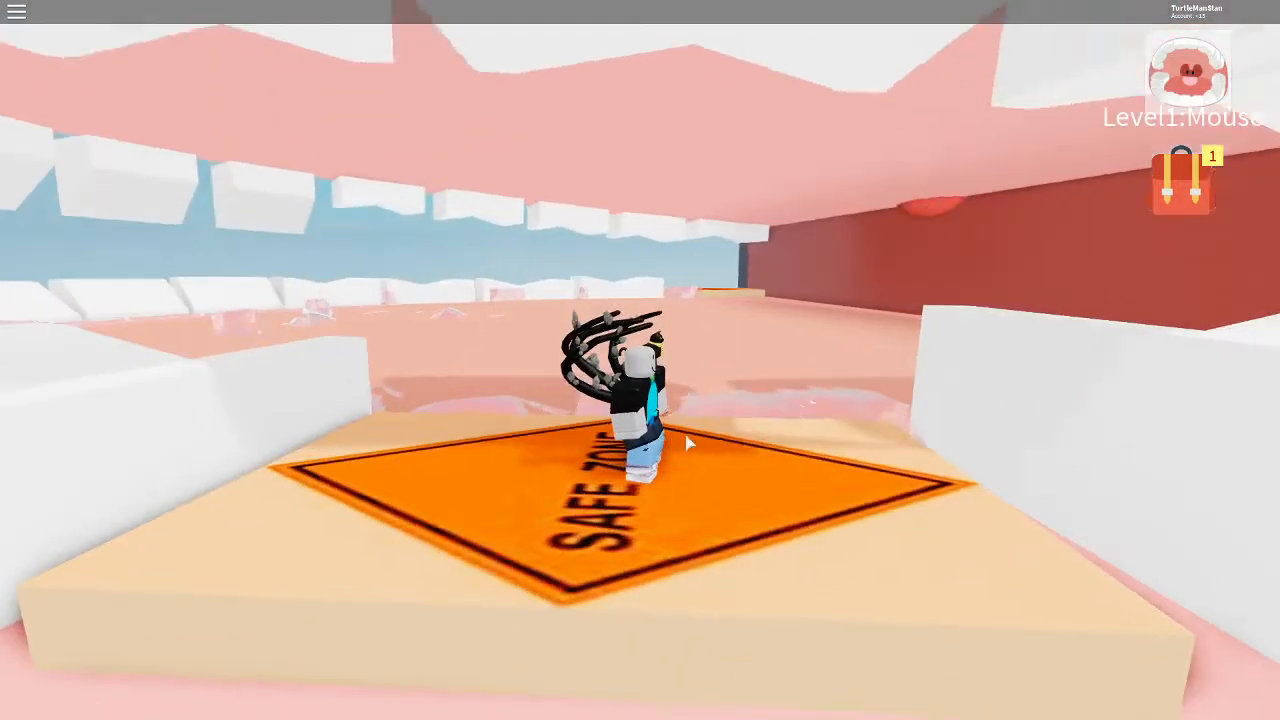
Check the Saliva card in the backpack, then close it to resume playing
click(1183, 184)
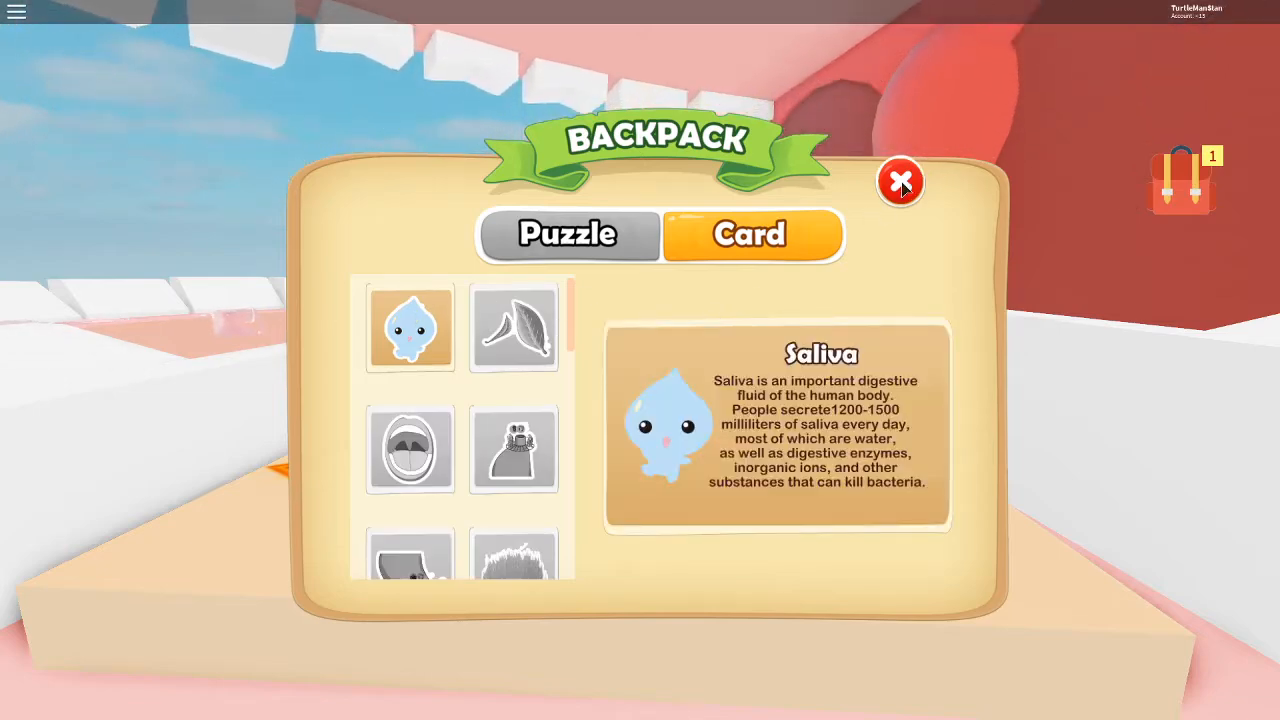
click(901, 182)
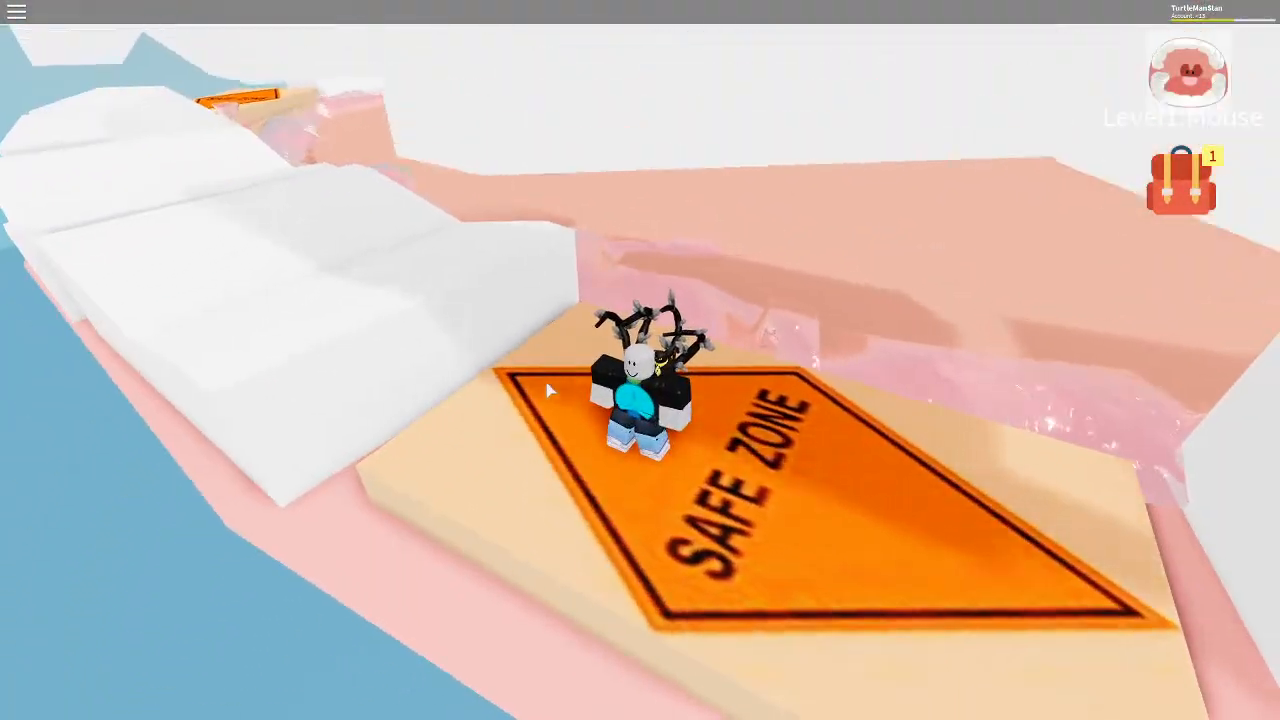
Reopen the backpack to view collected puzzle pieces, then close it
click(1179, 186)
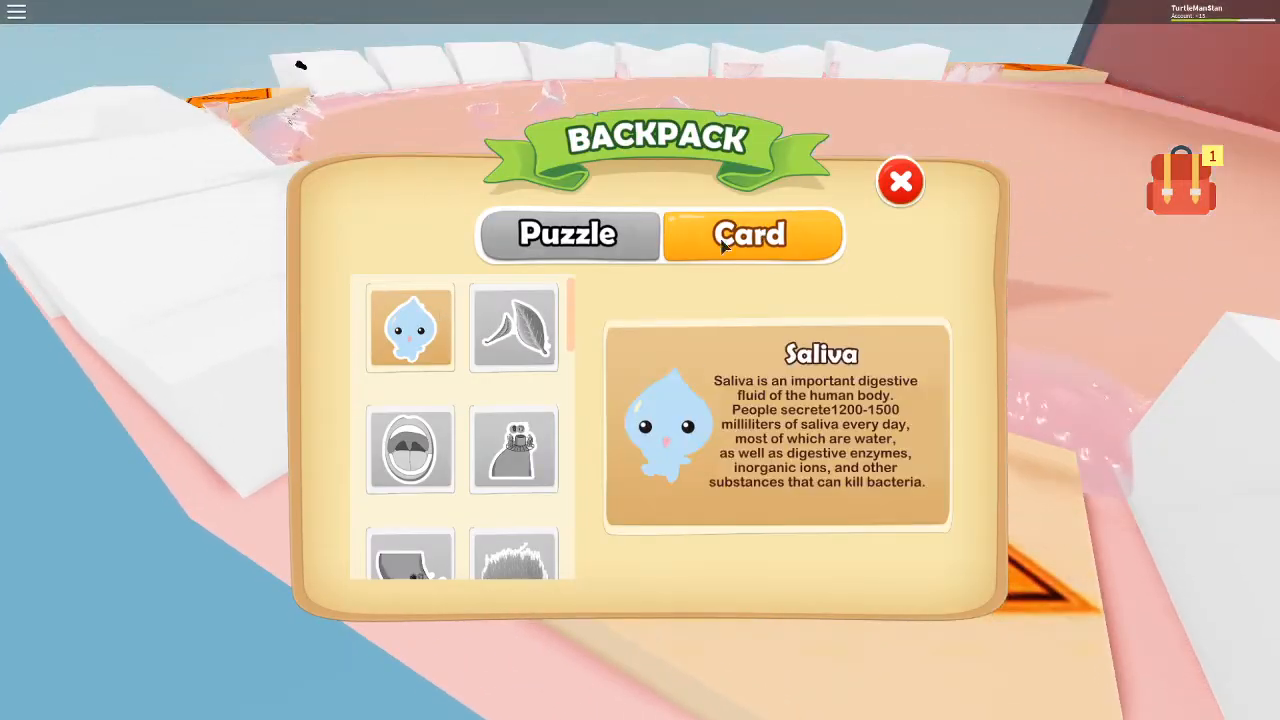
mouse_move(514, 217)
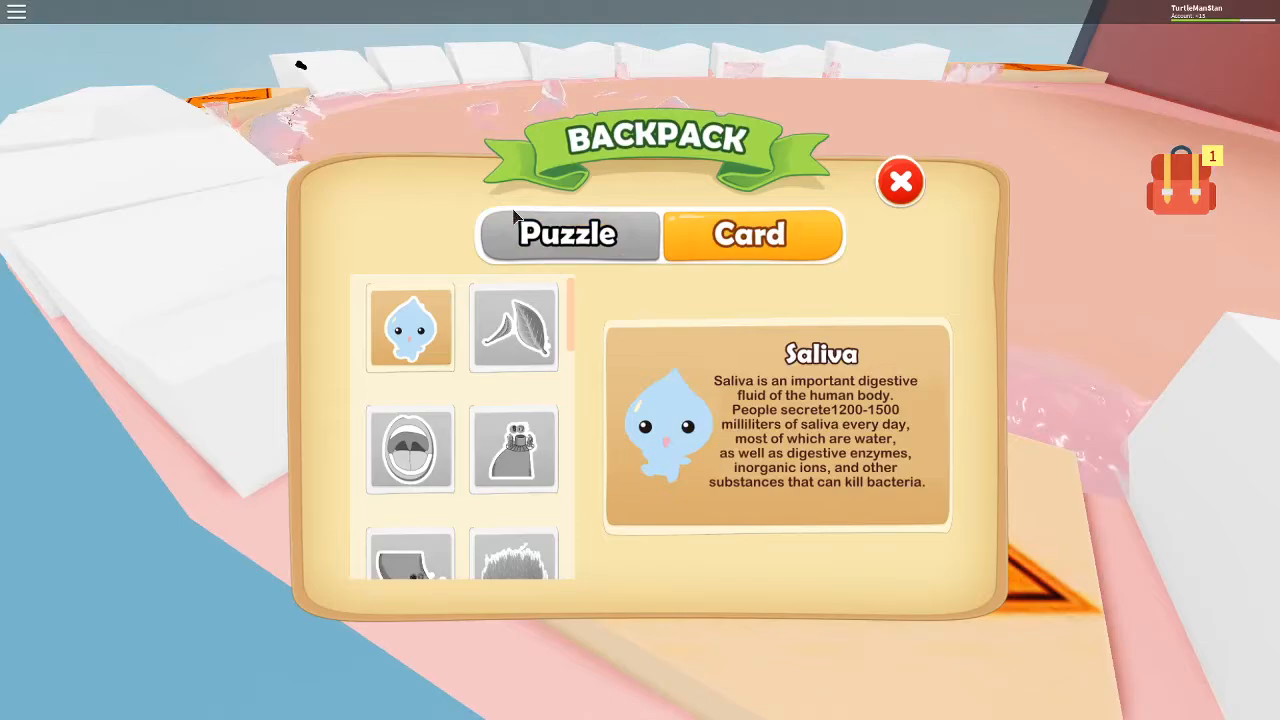
click(900, 181)
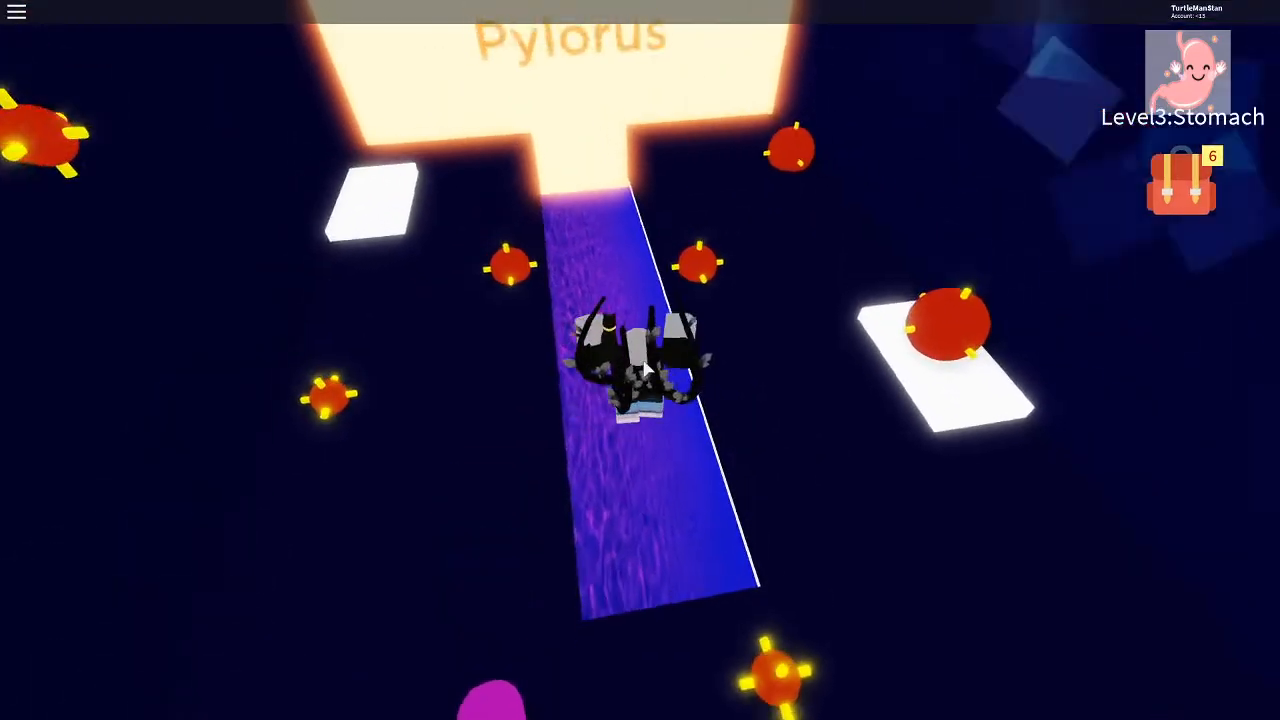
Walk the character along the purple path toward the Pylorus exit
key(w)
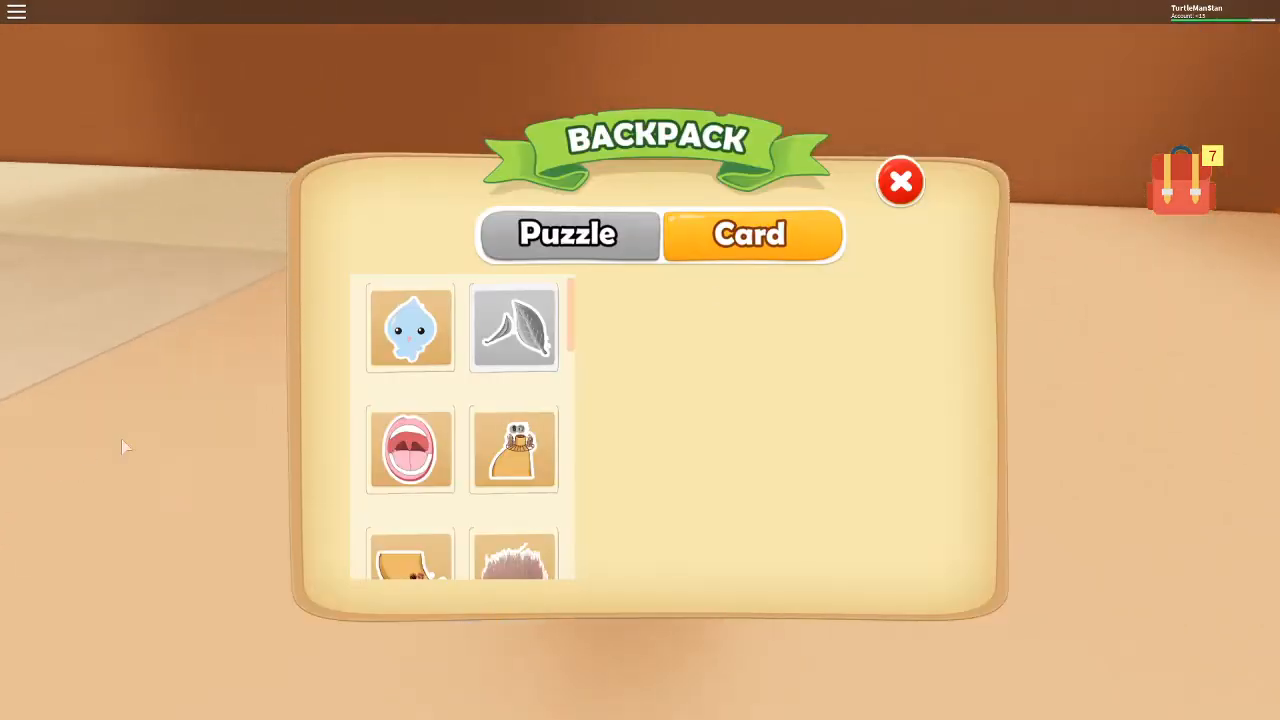
Close the backpack card collection and continue toward the large intestine
click(900, 182)
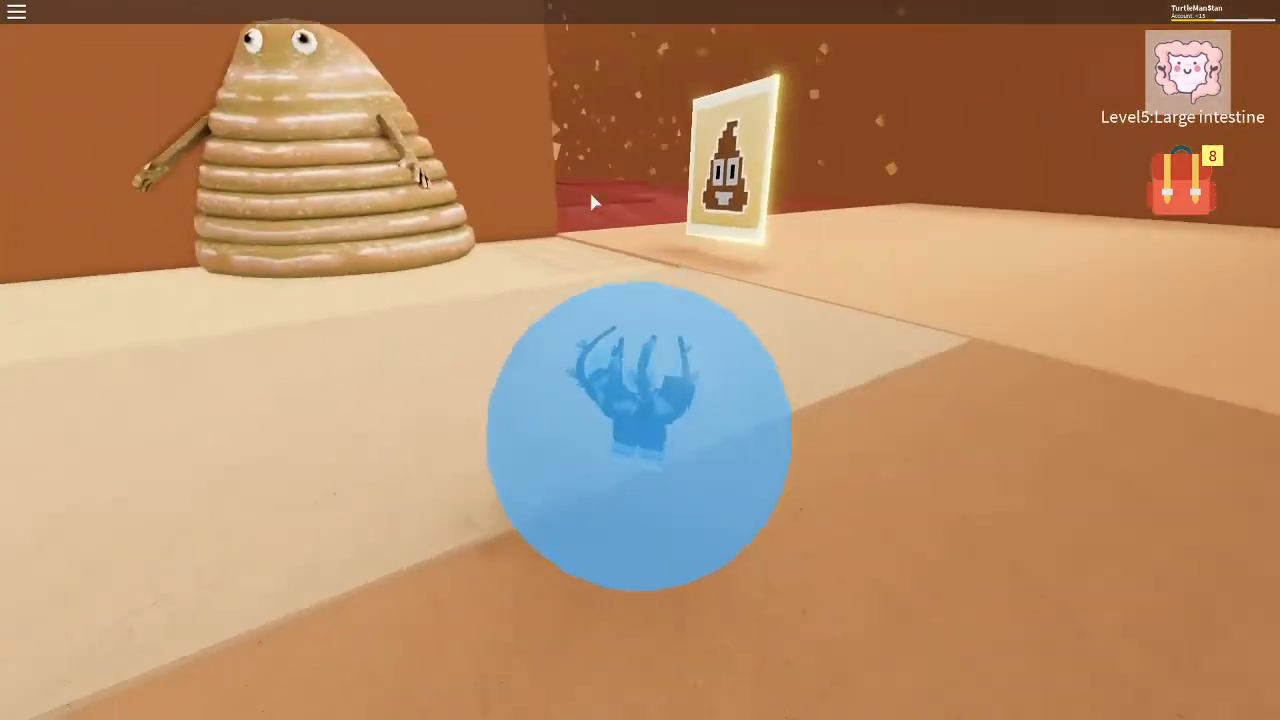
click(730, 165)
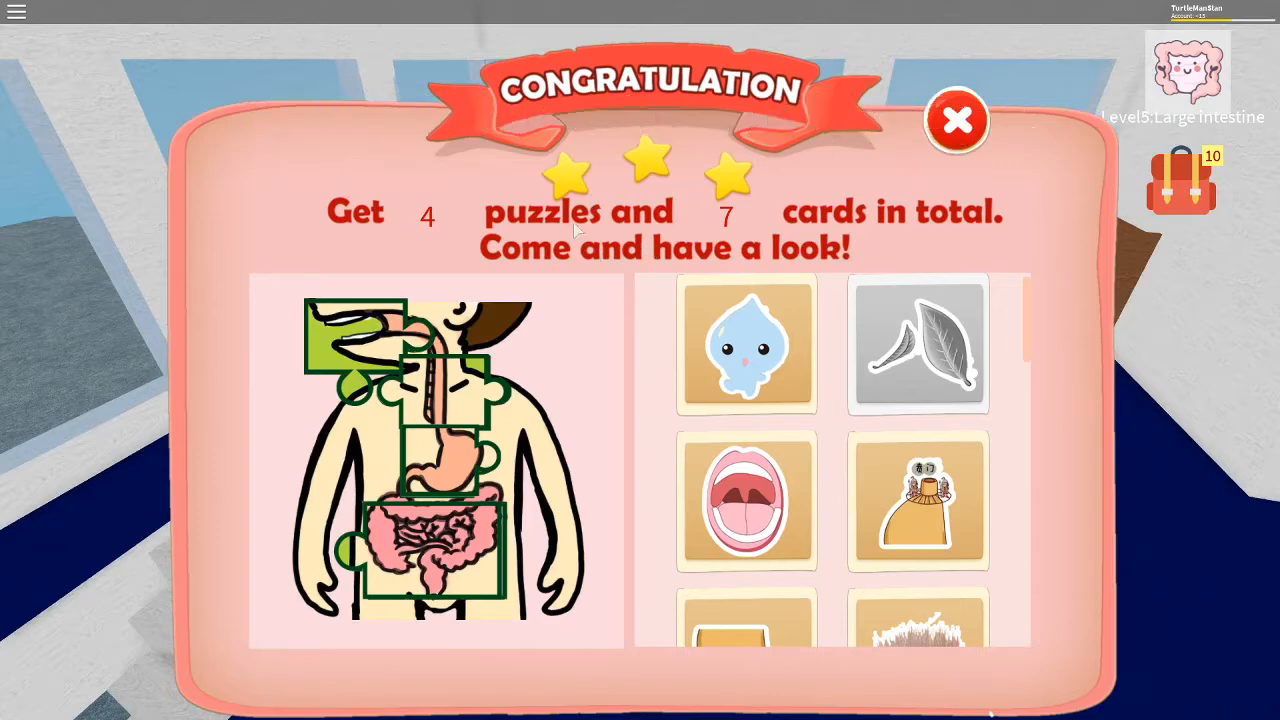
mouse_move(928, 232)
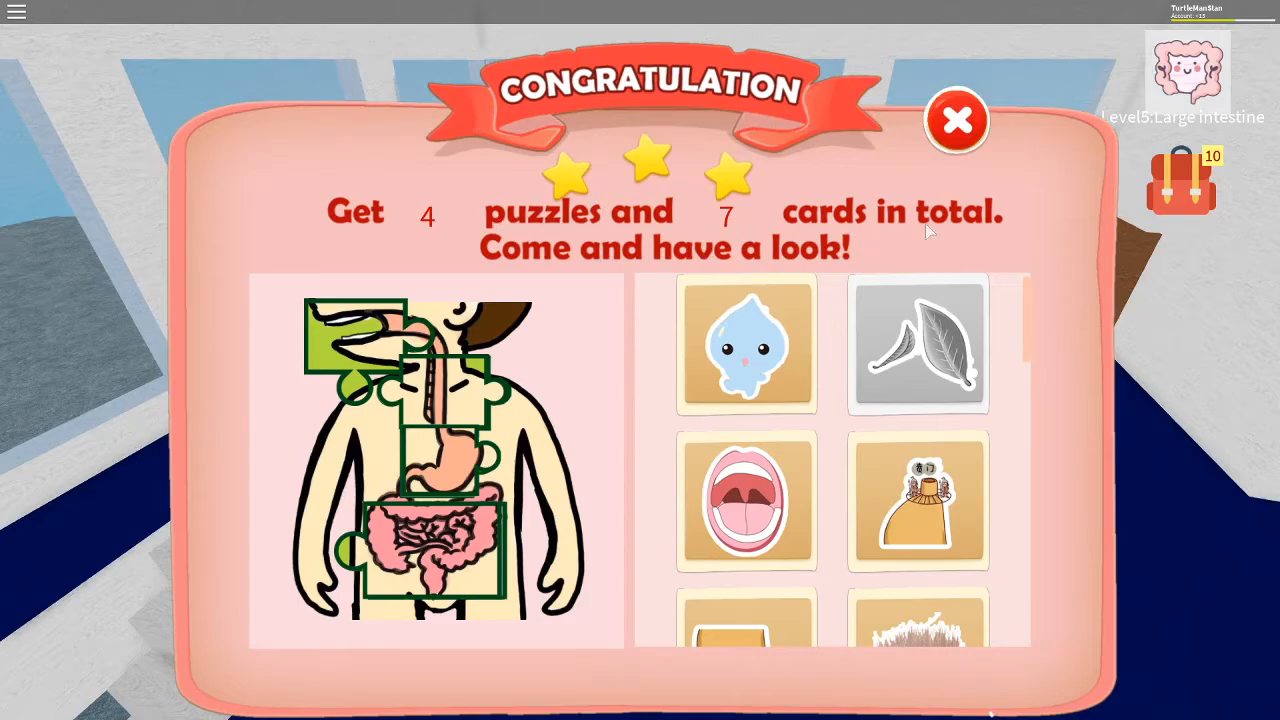
Dismiss the summary showing 4 puzzles and 7 cards collected
click(956, 120)
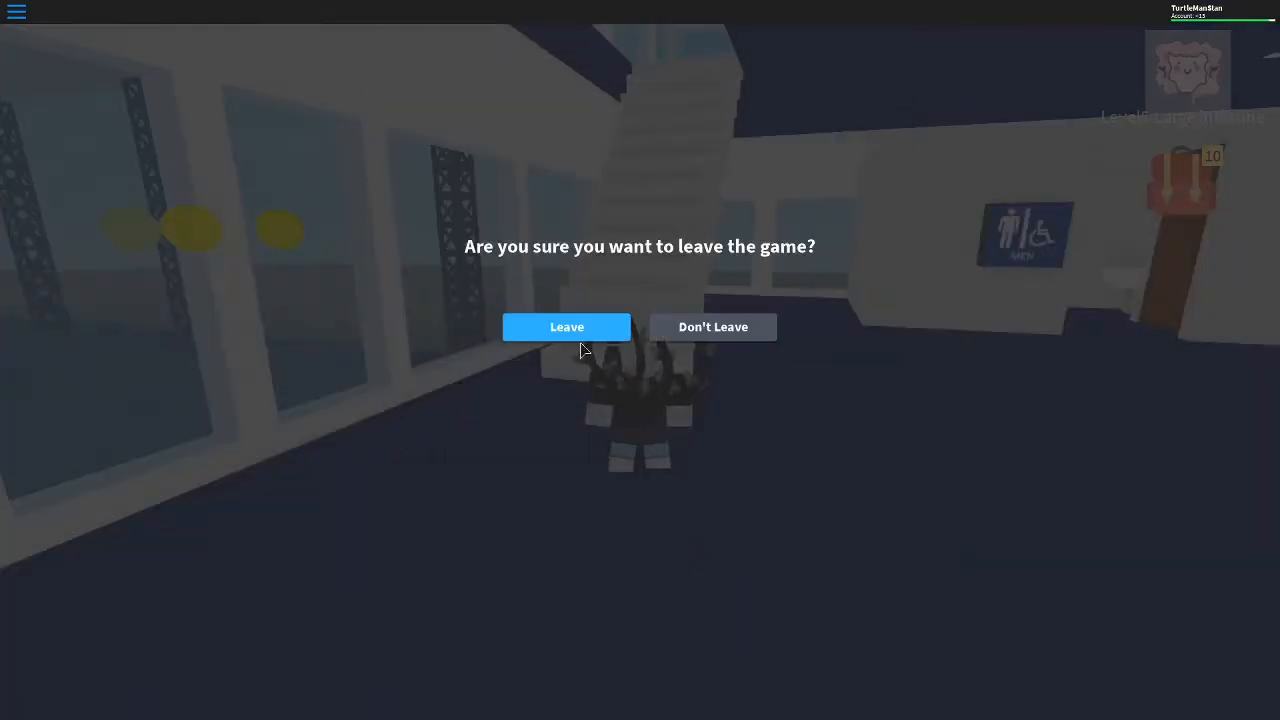
Confirm leaving the game to return to the title screen
click(566, 326)
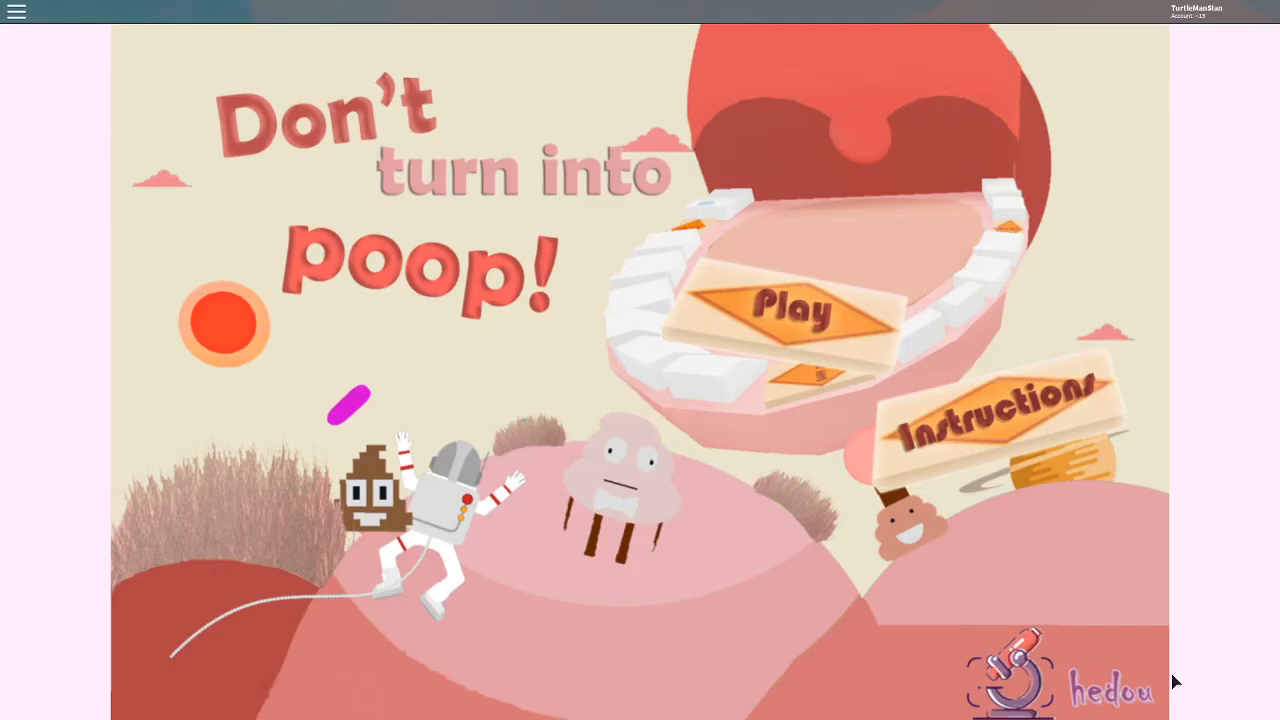
Start a new run at Level 1: Mouth and open the in-game menu
click(782, 305)
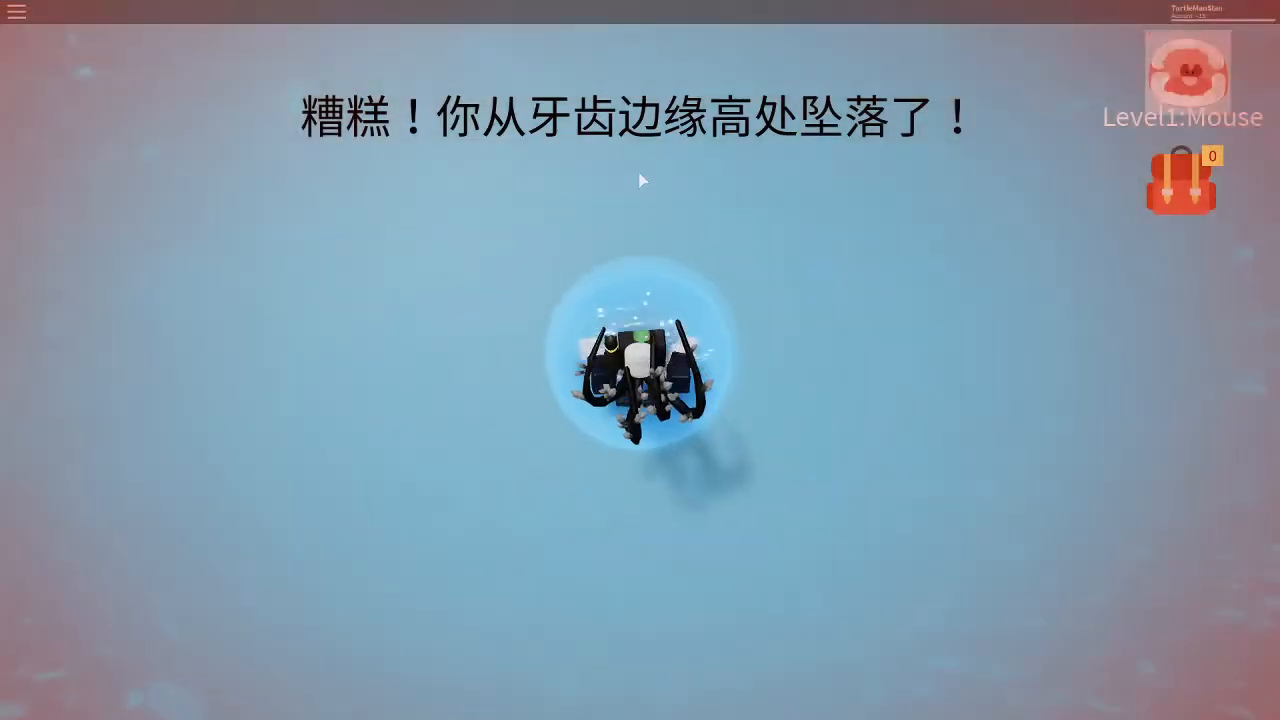
key(Escape)
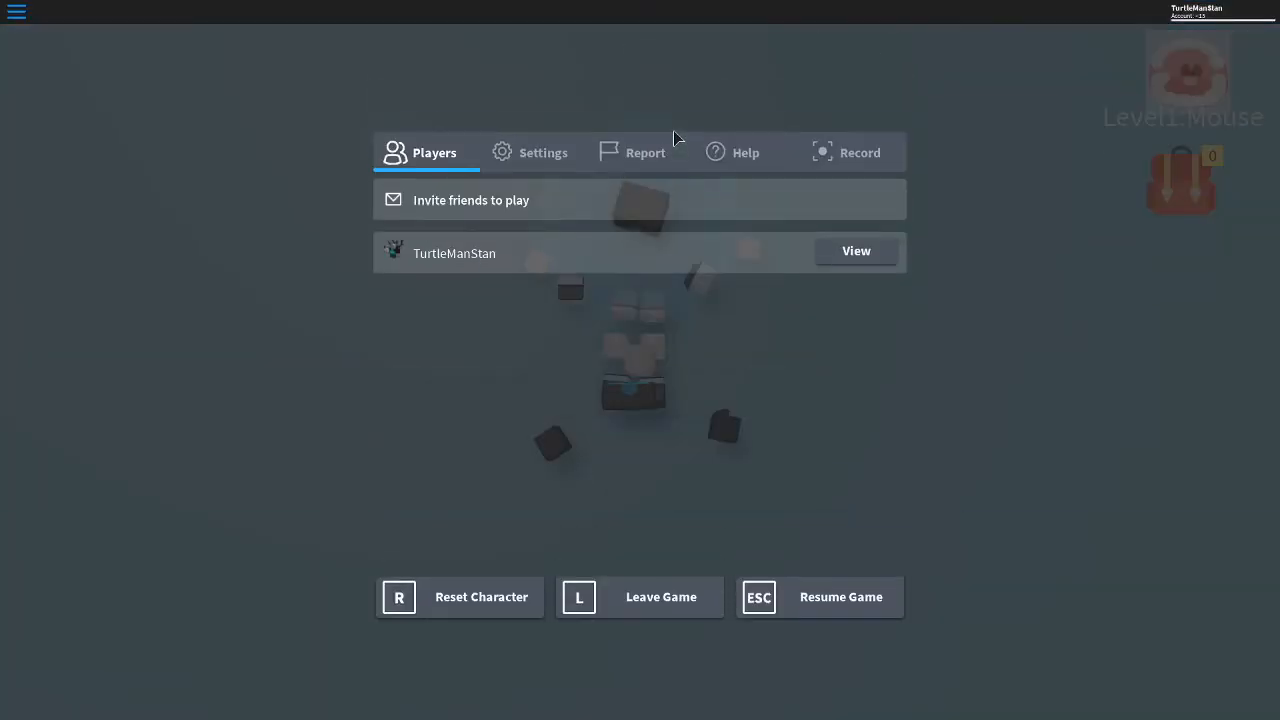